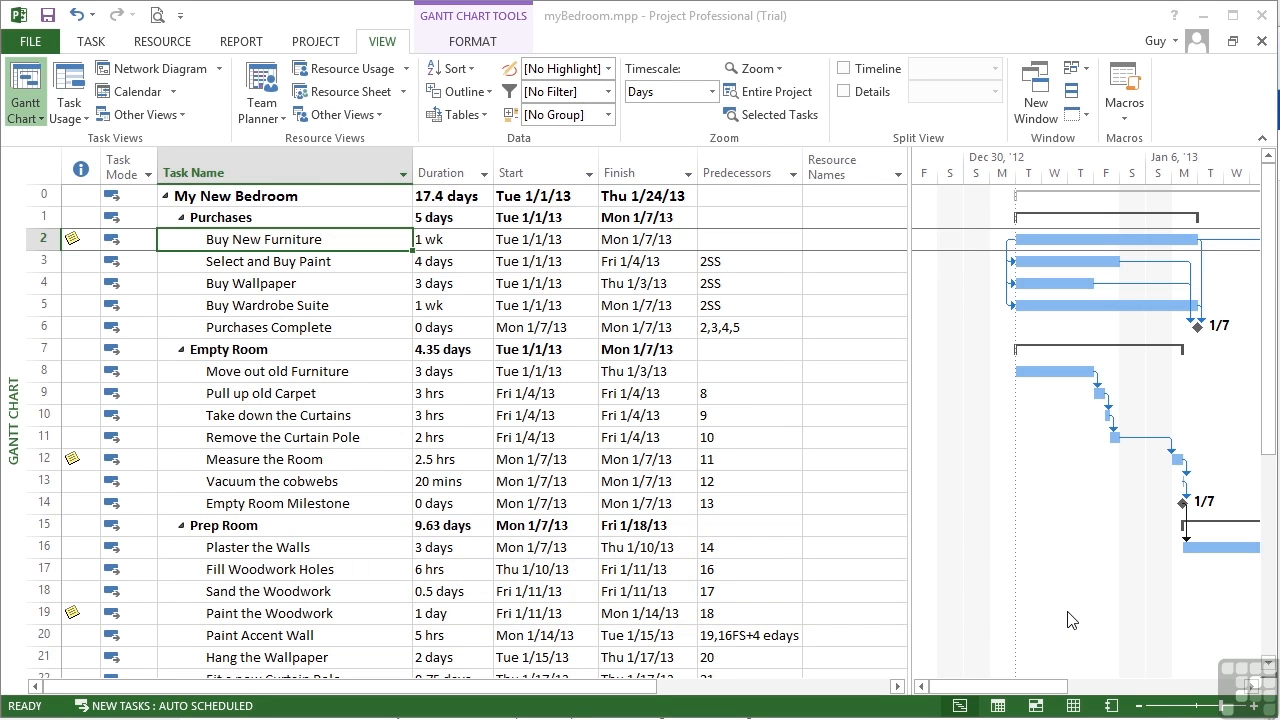
mouse_move(378, 125)
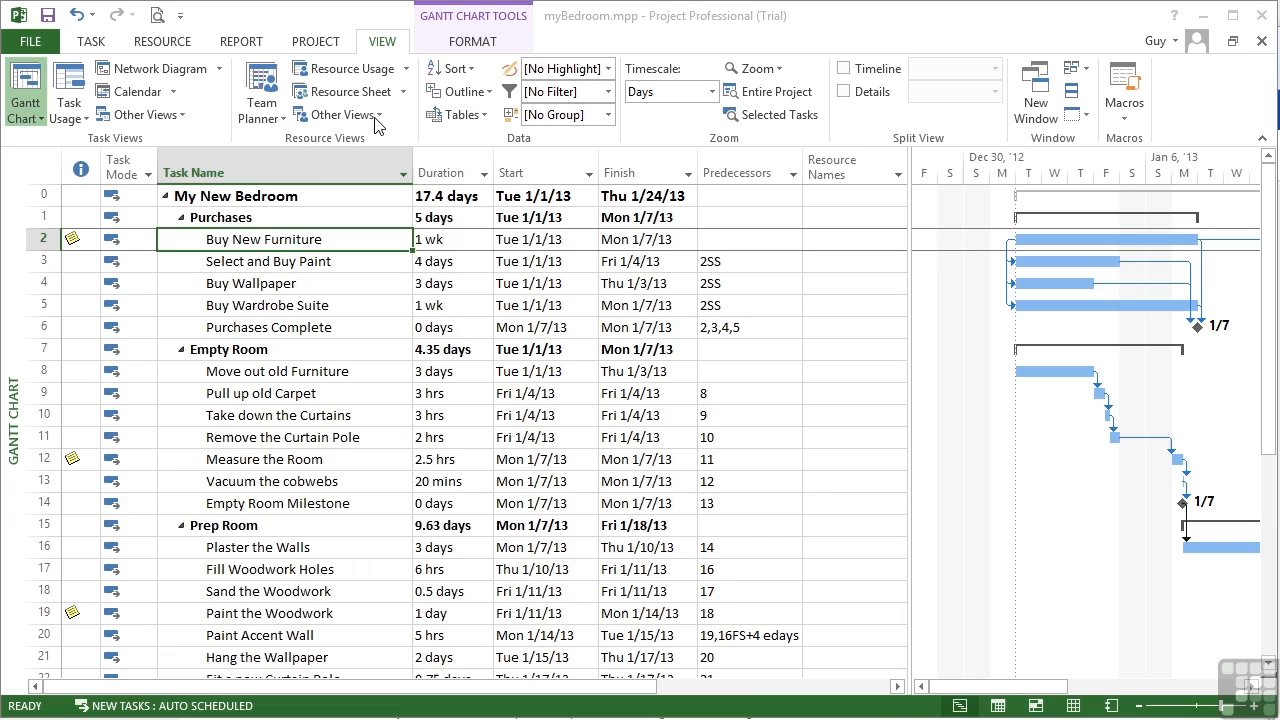
Switch the bedroom project from the Gantt chart to the Resource Sheet view
click(350, 91)
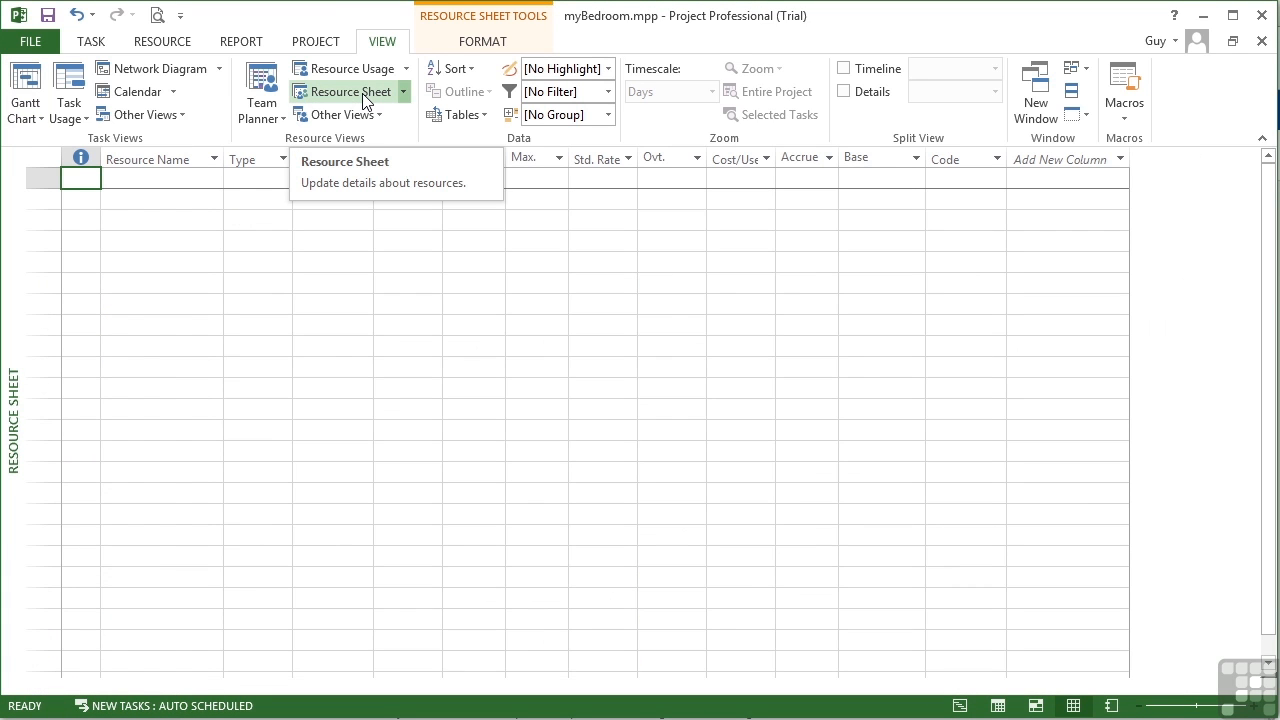
Enter Glue in the first resource row and set its type to Cost
click(347, 91)
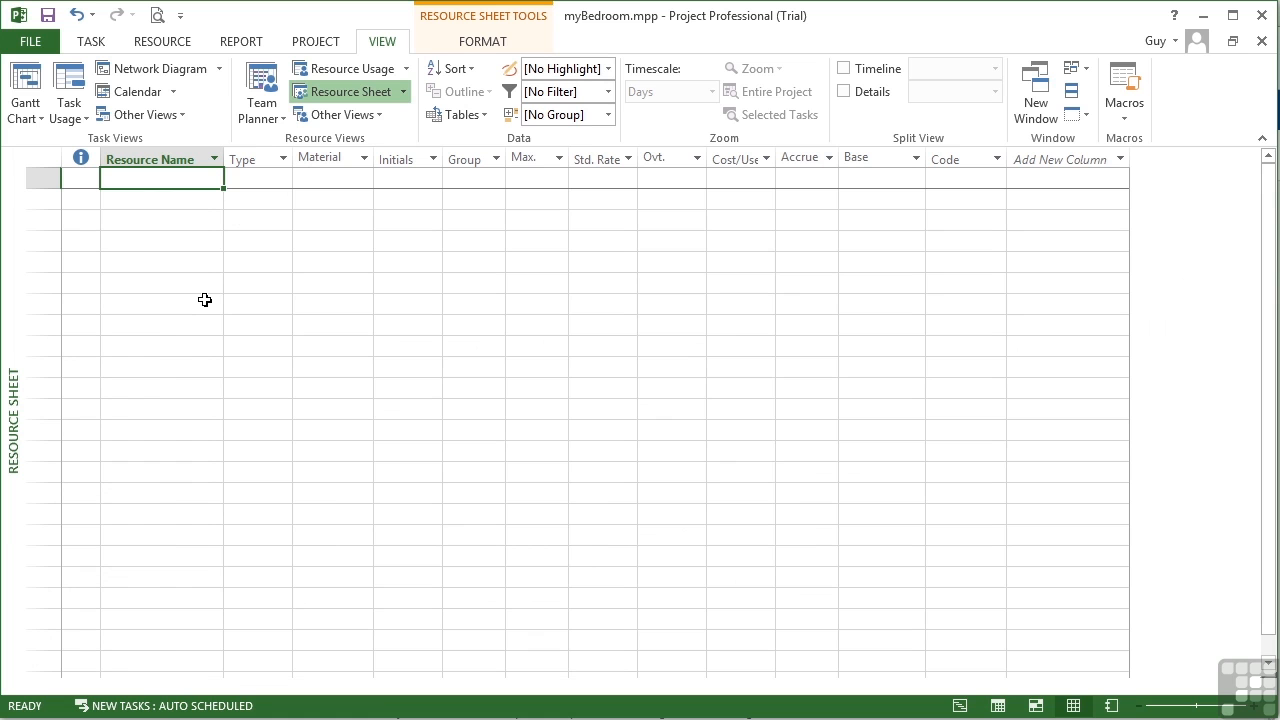
text(Glue)
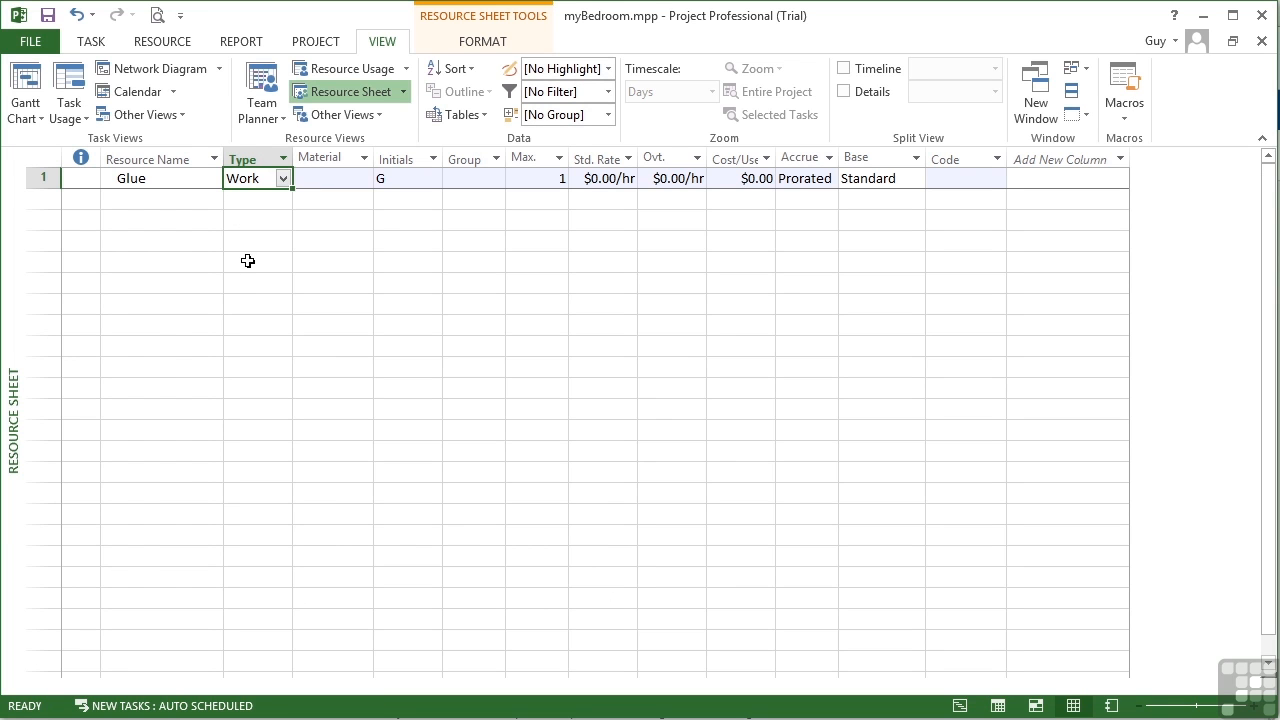
click(283, 178)
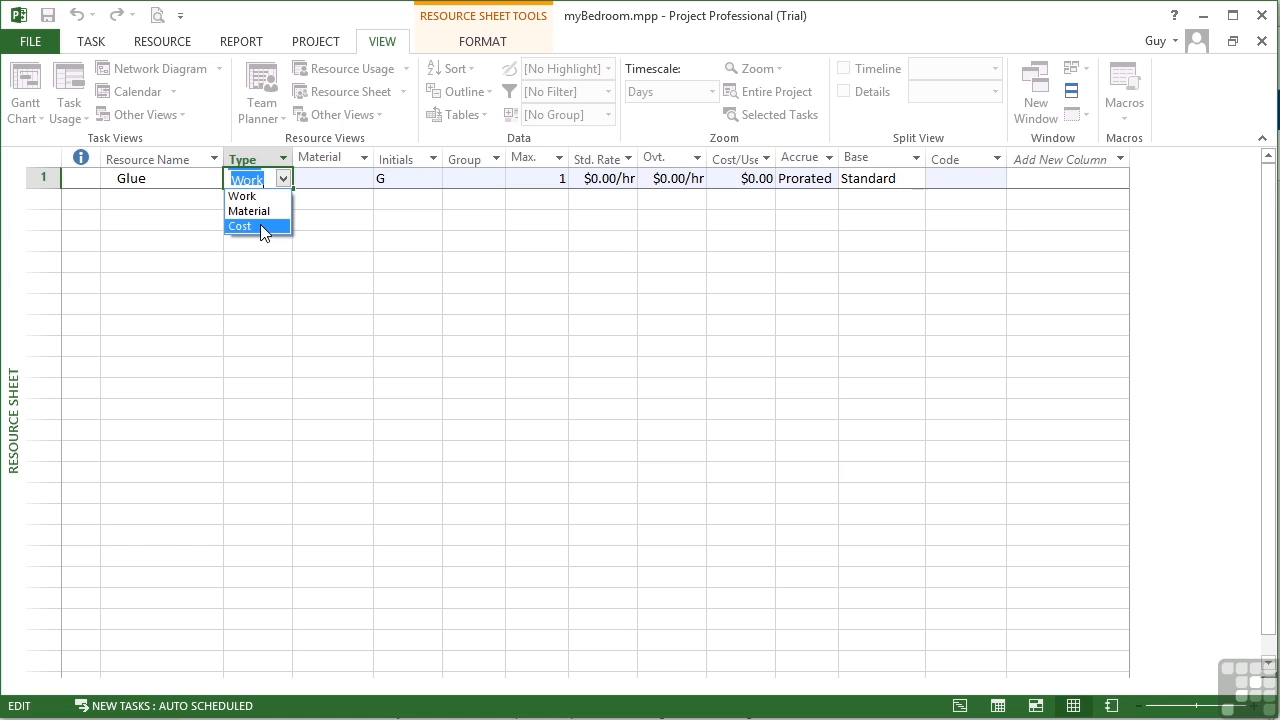
mouse_move(258, 211)
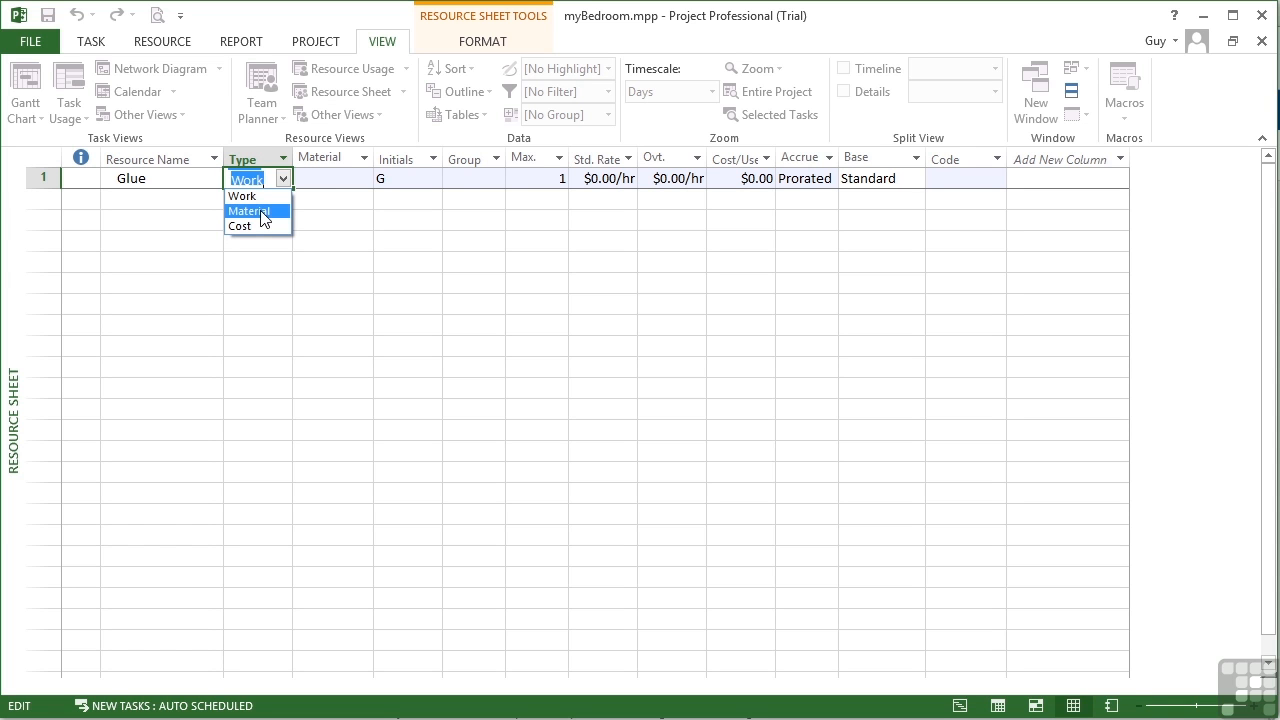
mouse_move(259, 226)
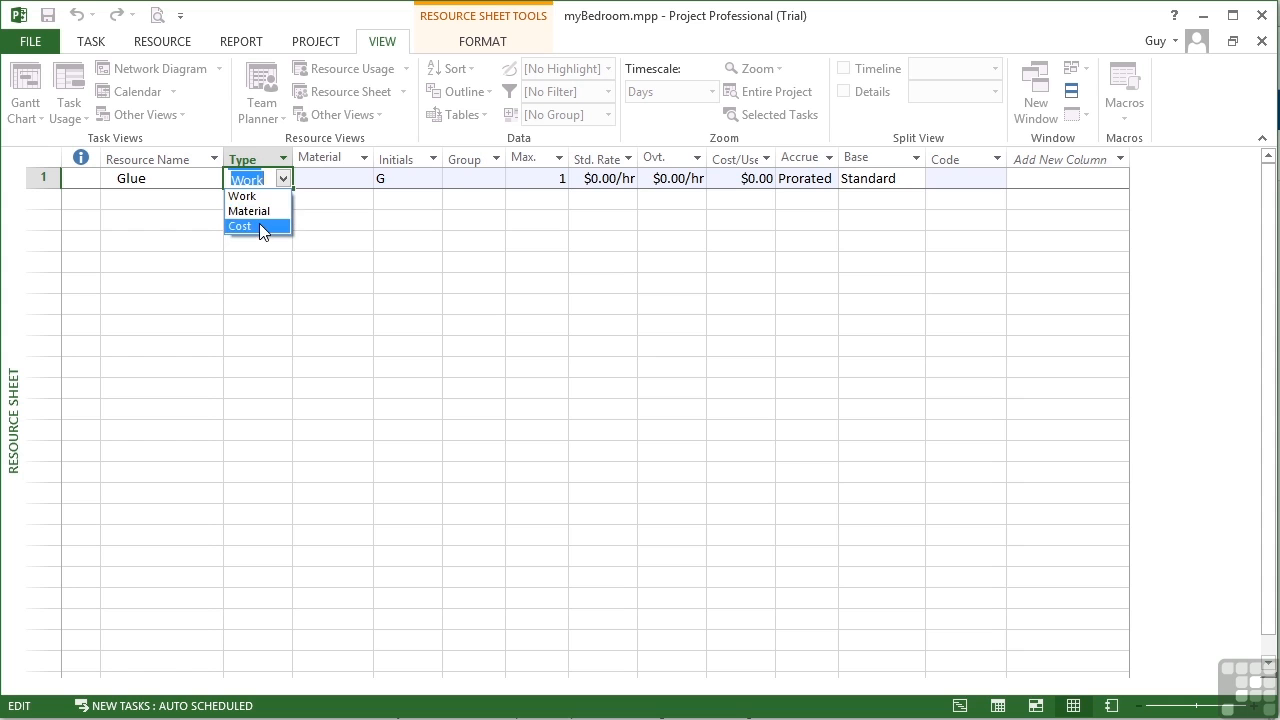
click(240, 226)
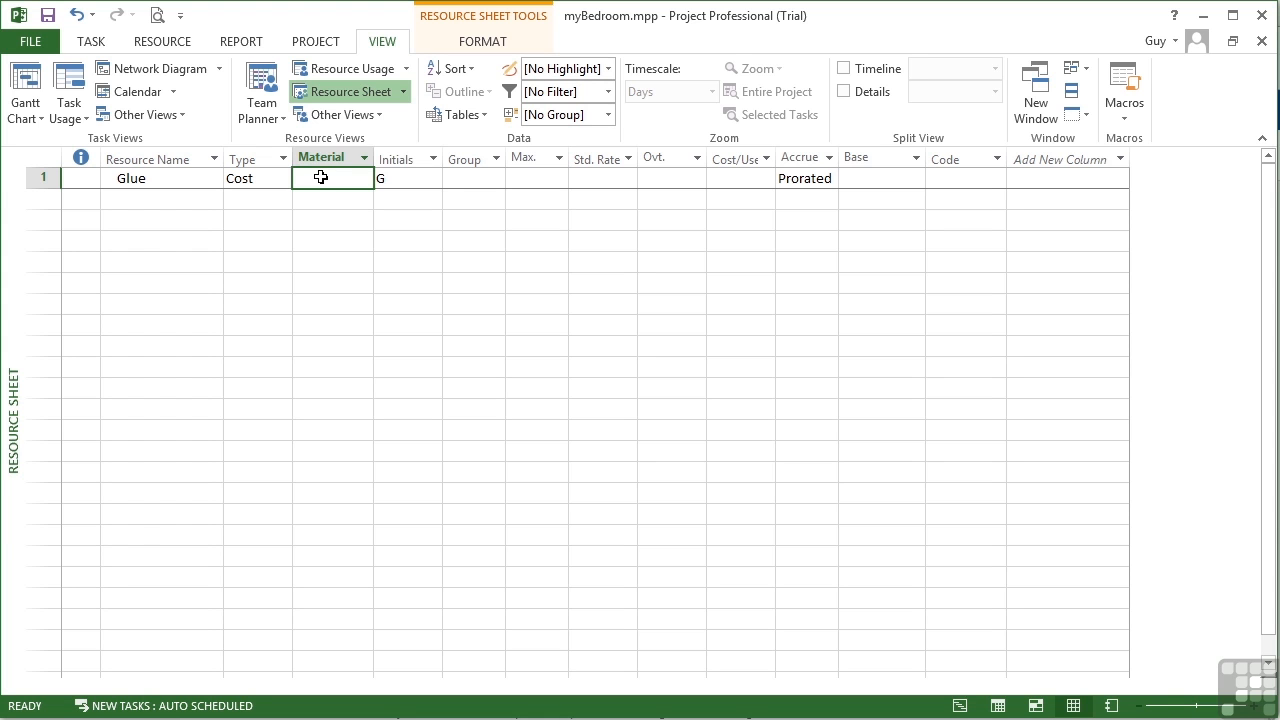
Set Glue's initials to GL and review its other fields, keeping Prorated accrual
click(405, 178)
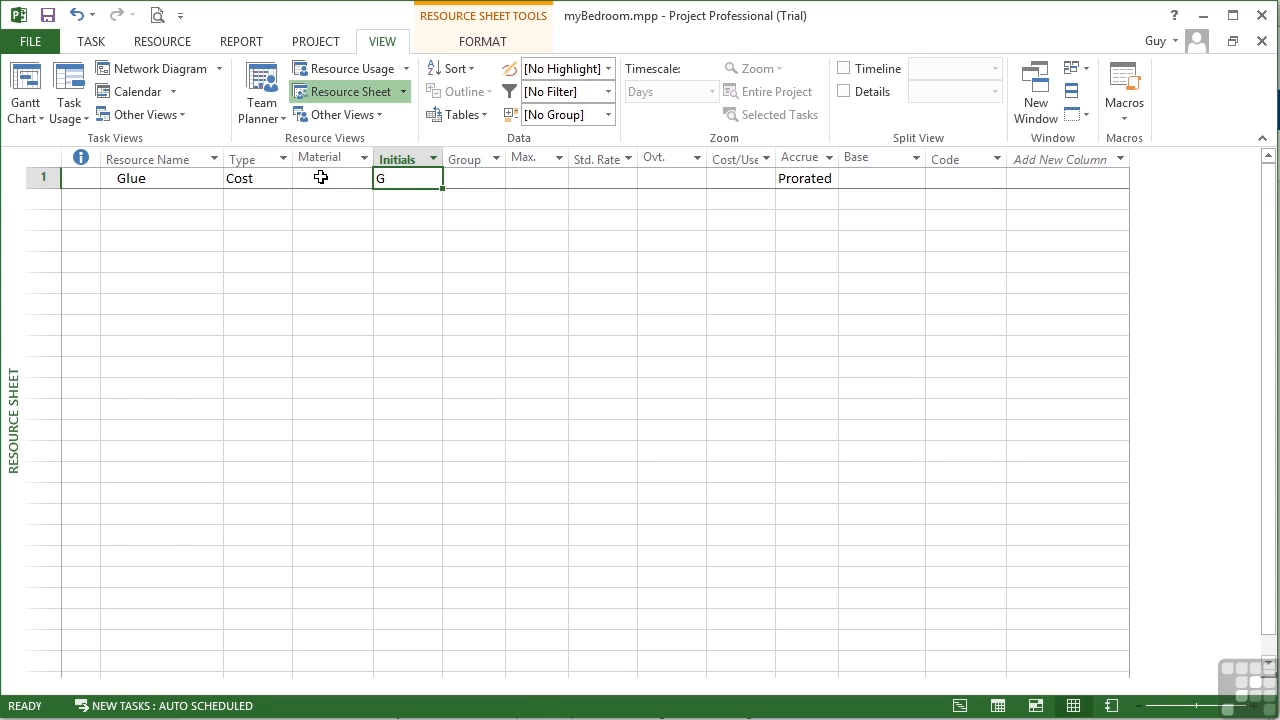
text(L)
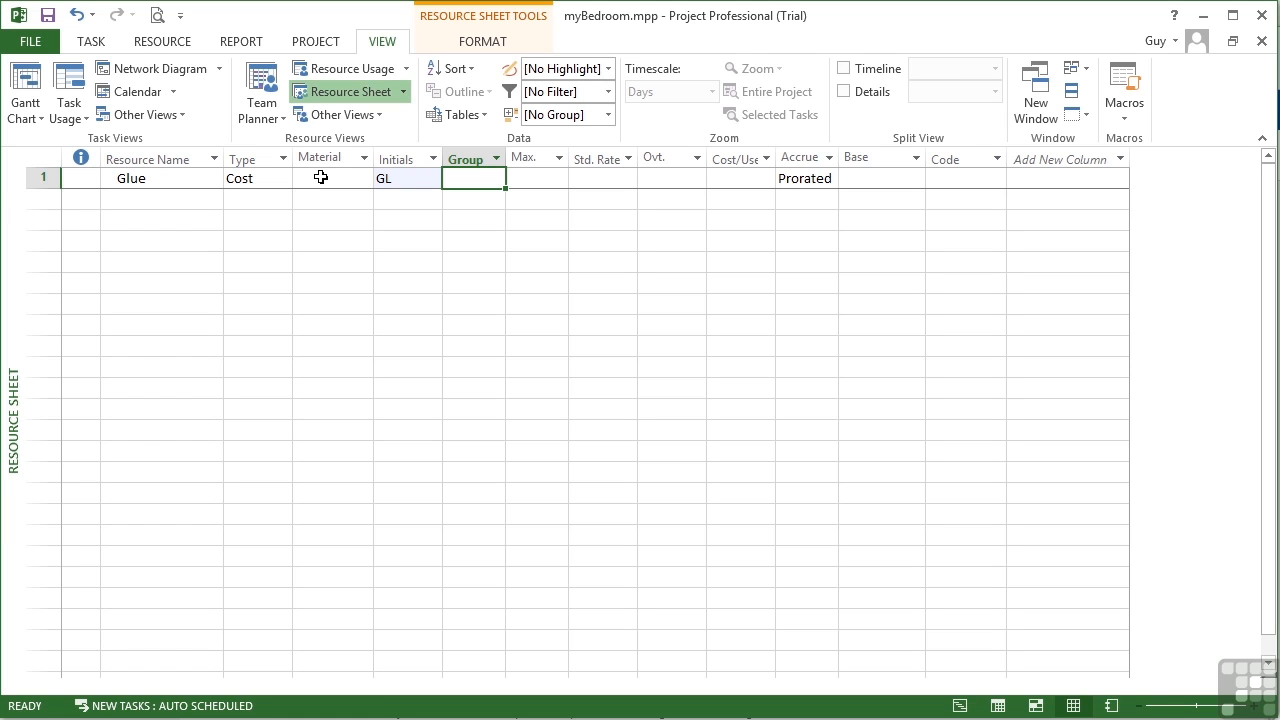
click(530, 178)
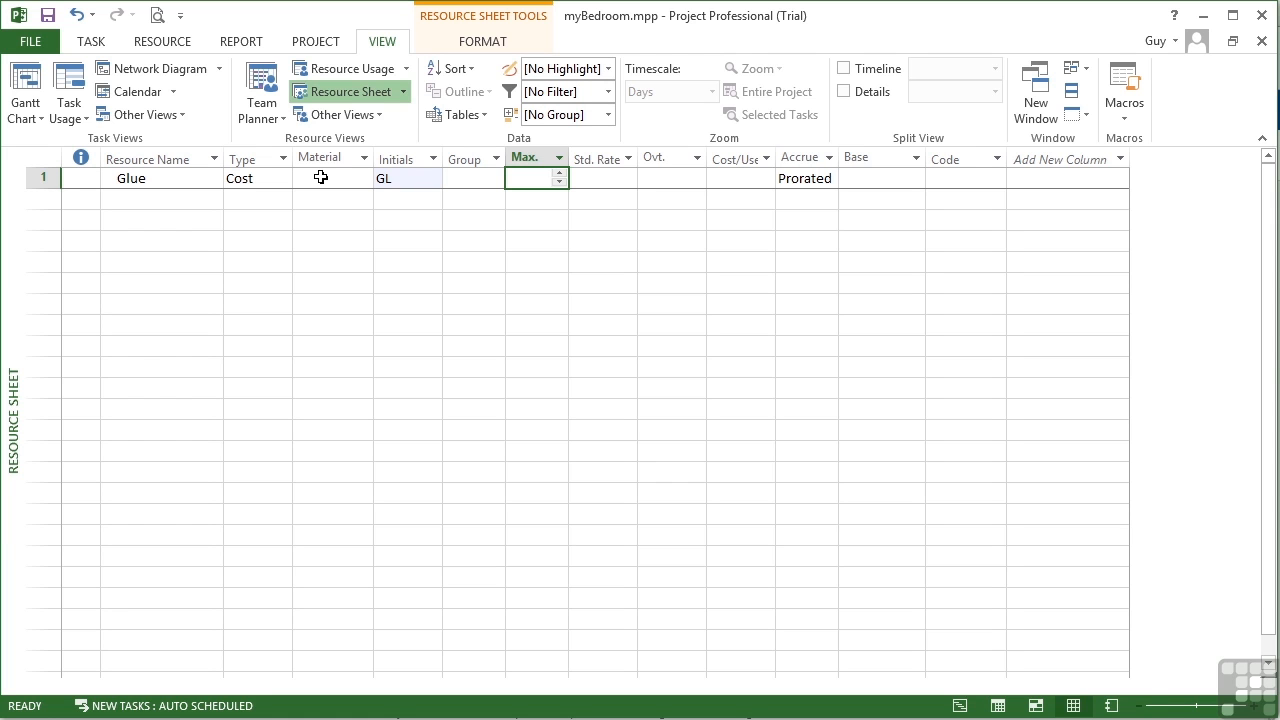
click(602, 178)
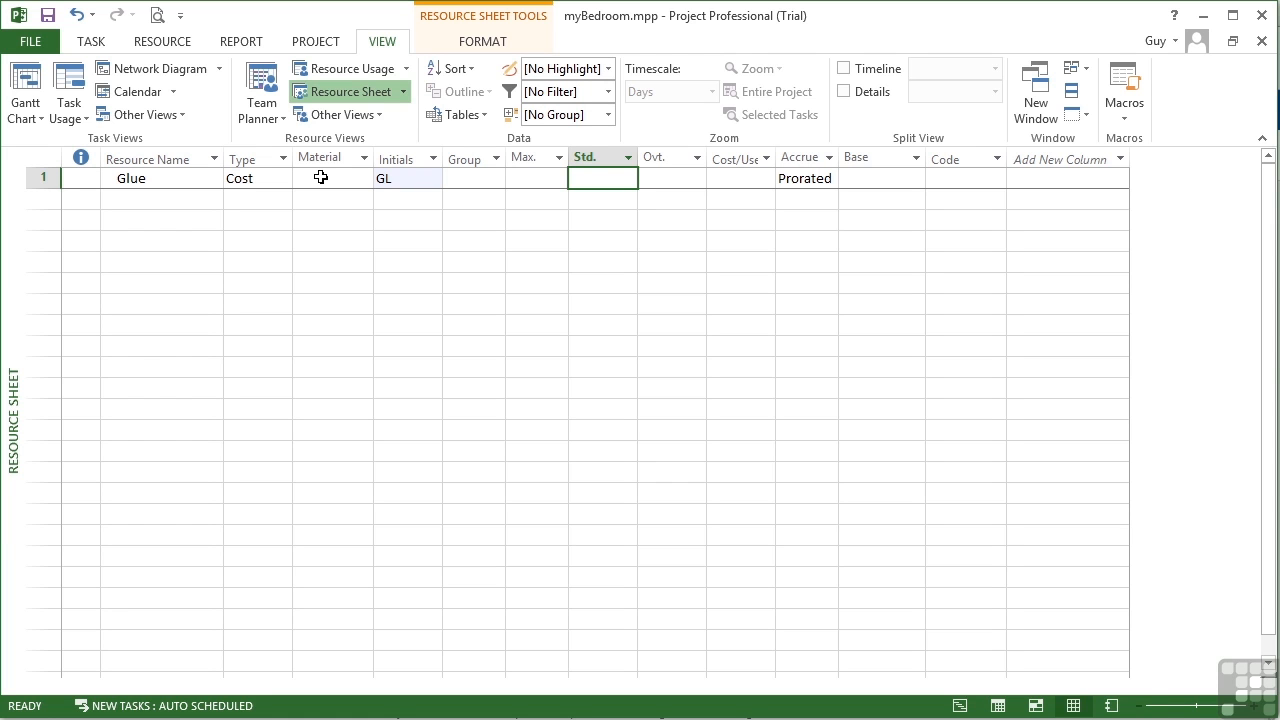
click(670, 178)
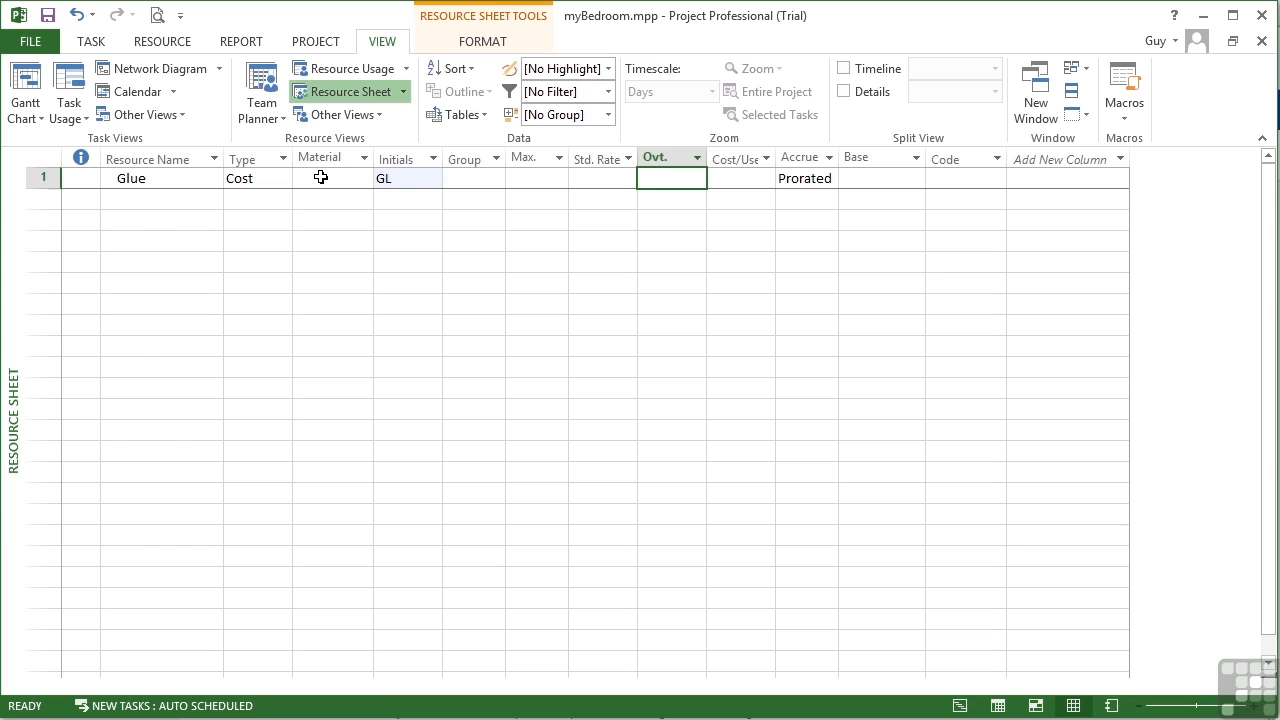
click(740, 178)
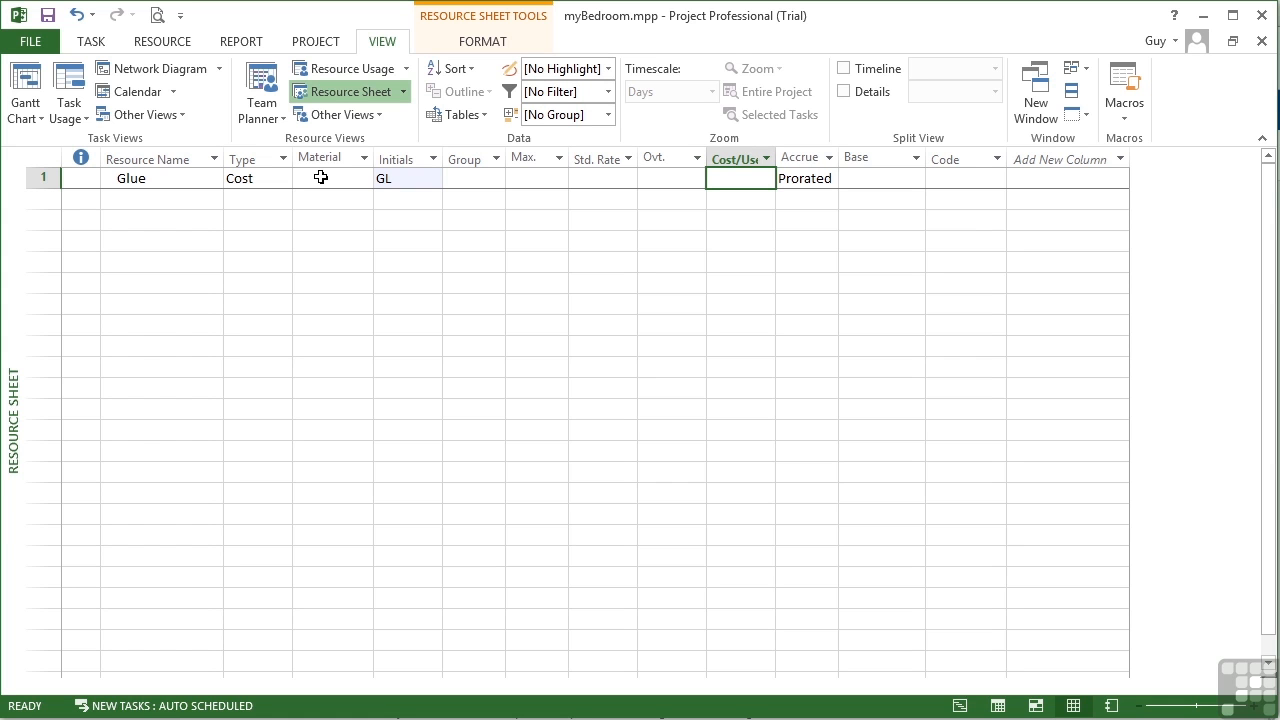
click(805, 178)
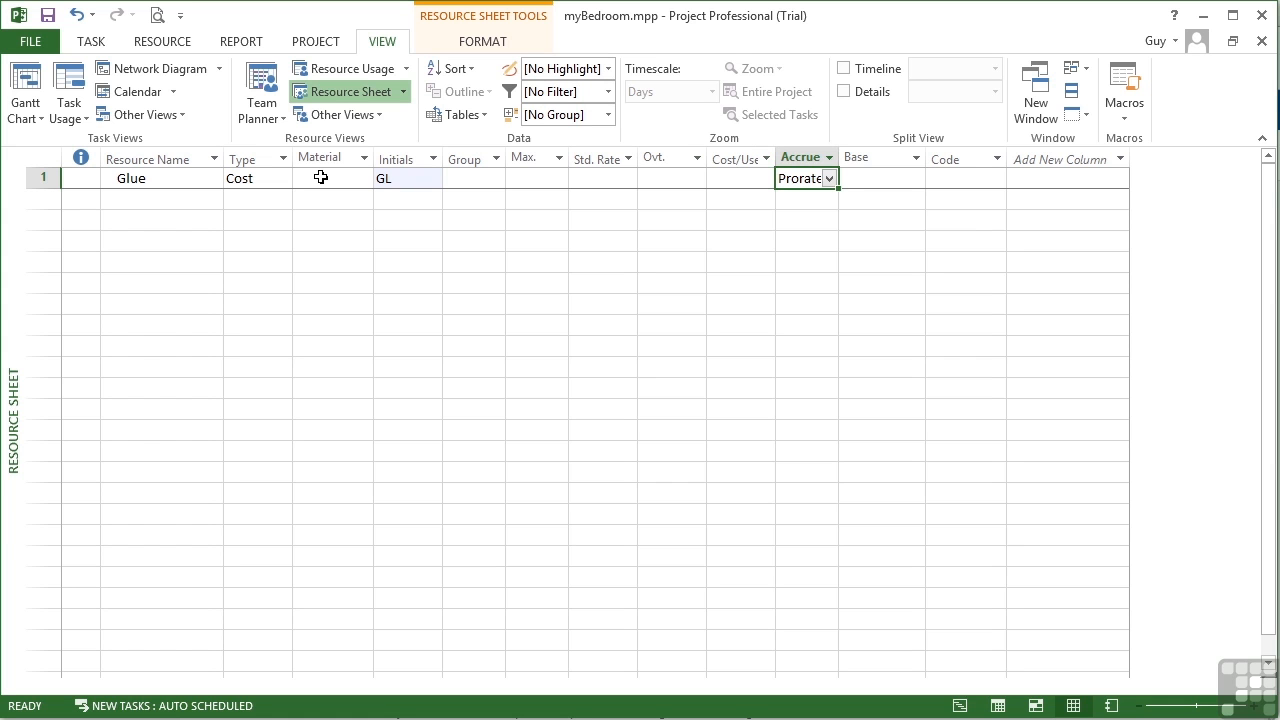
click(829, 178)
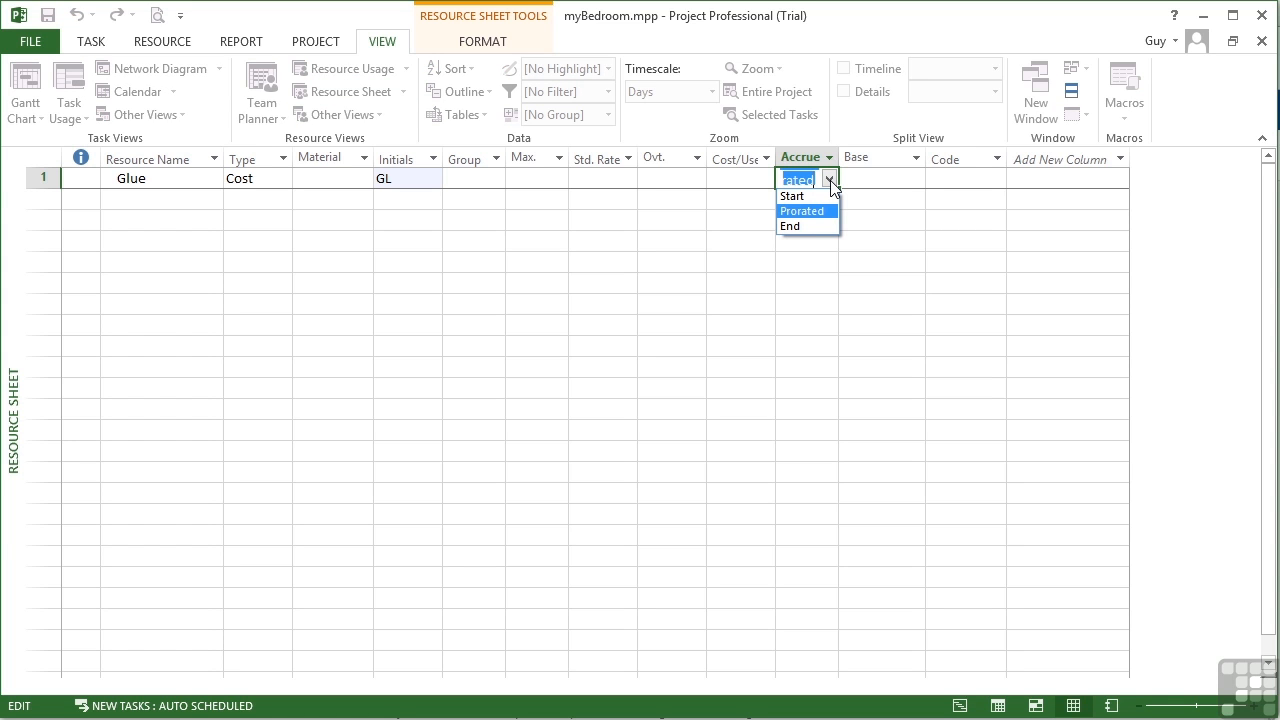
click(802, 211)
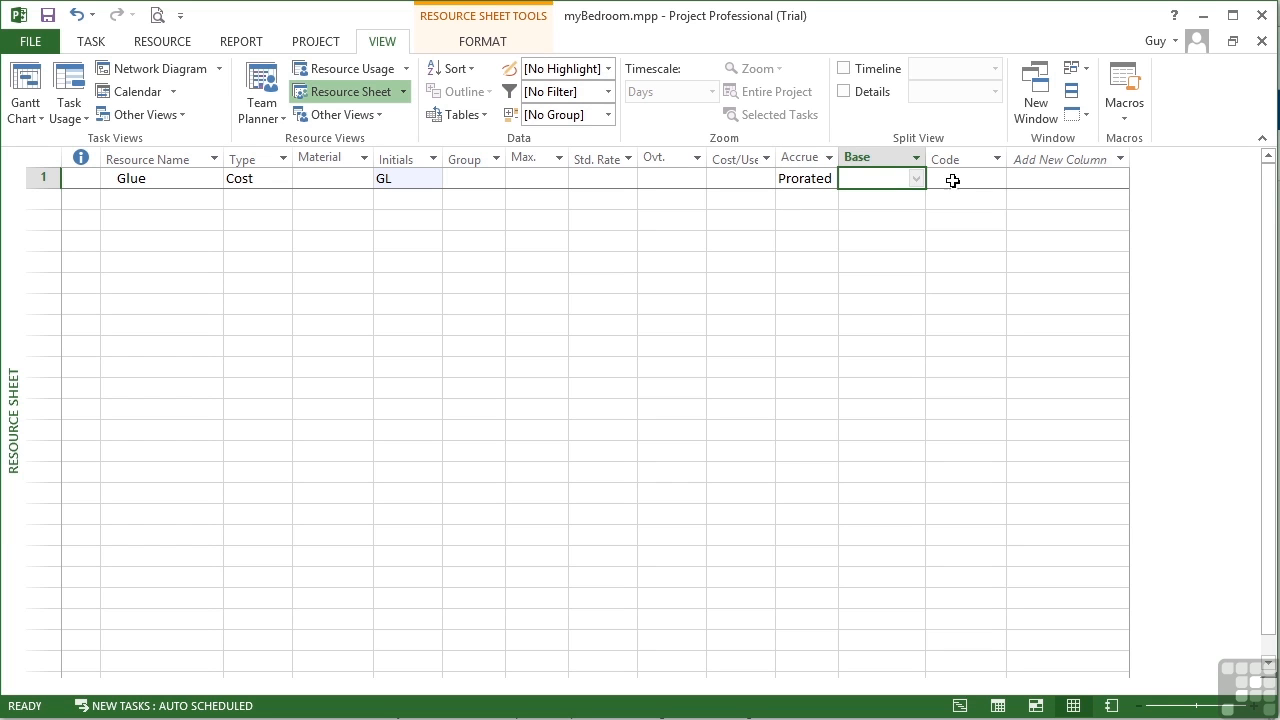
click(960, 178)
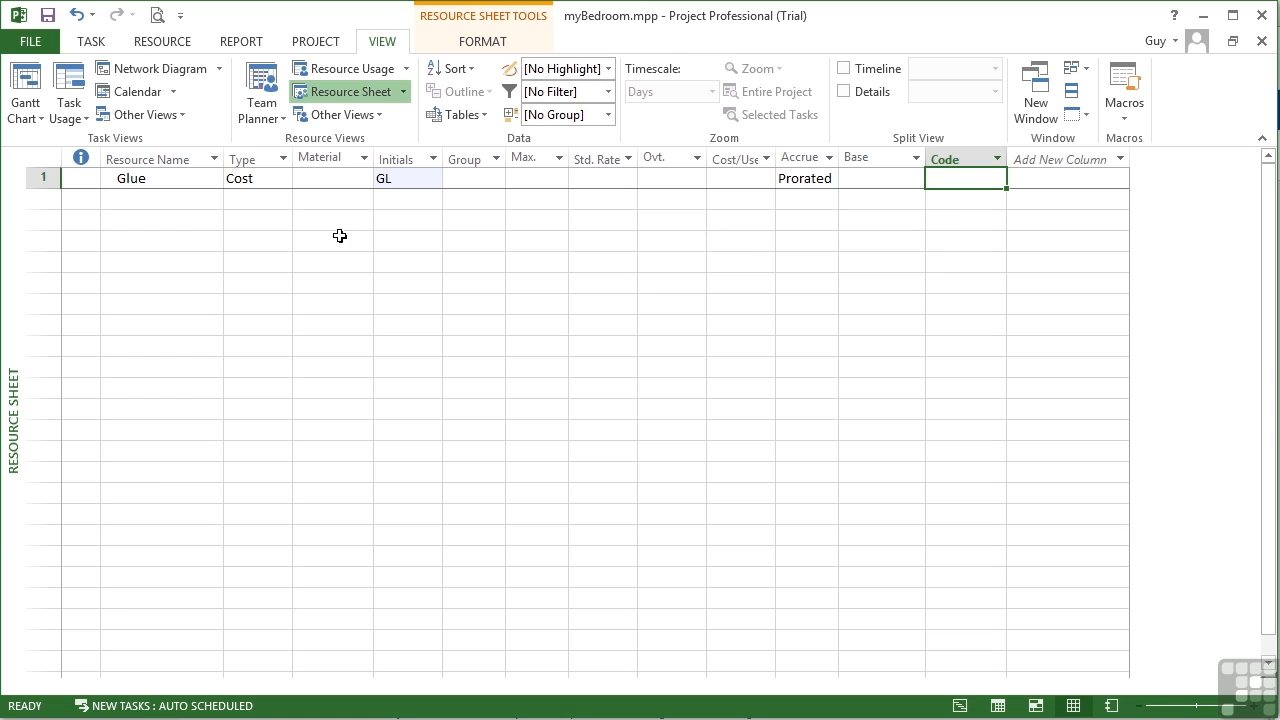
mouse_move(192, 179)
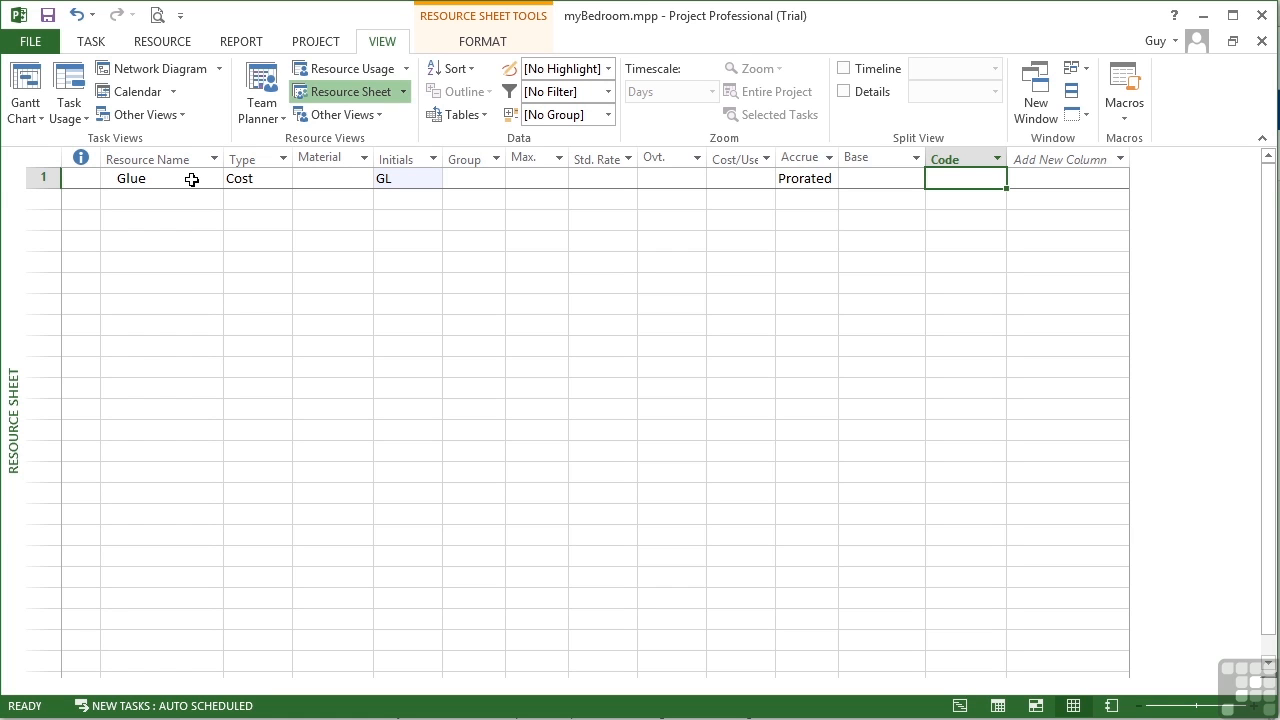
mouse_move(182, 201)
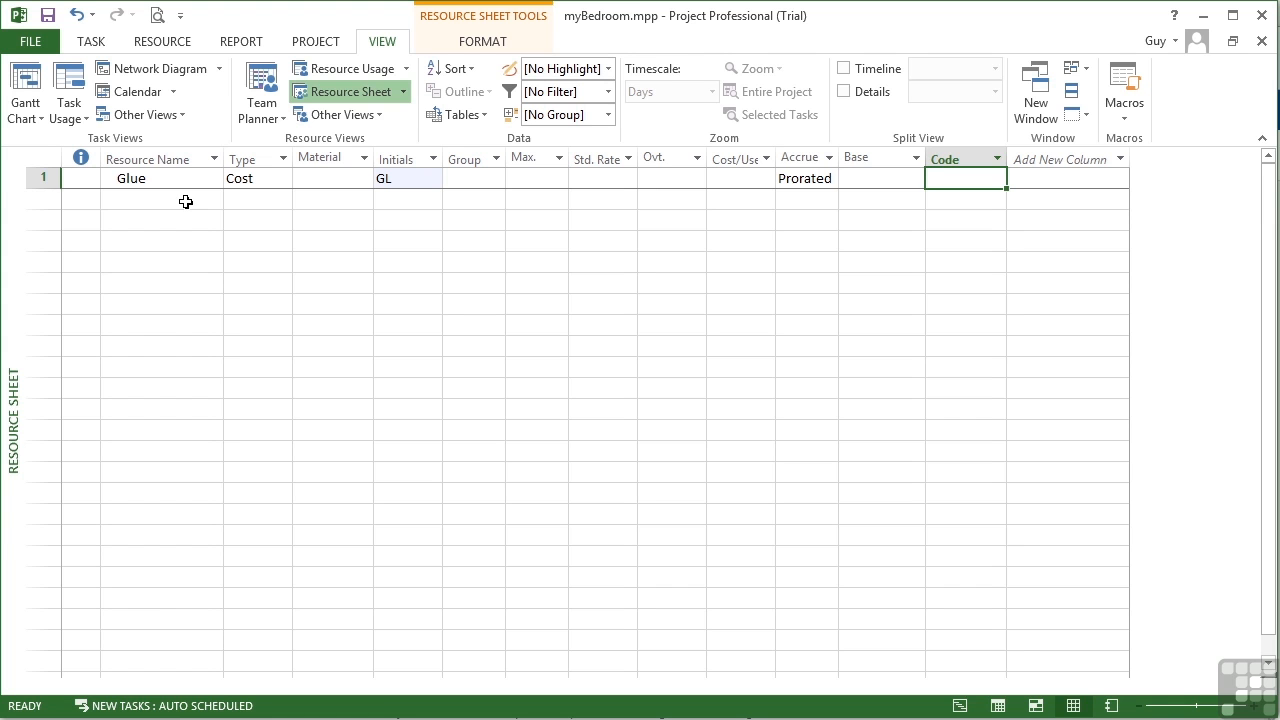
Enter Nails in row 2 with initials NA, confirming its Cost type
text(Nails)
click(258, 199)
text(Cost)
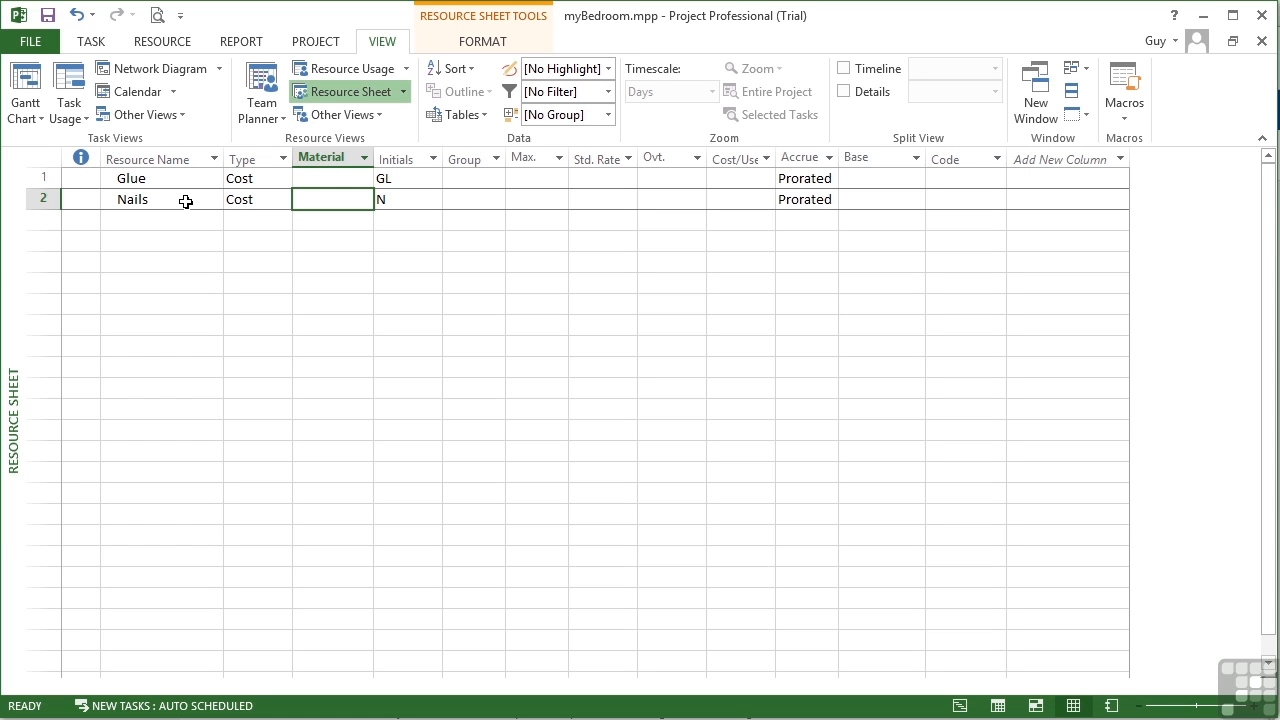
click(407, 199)
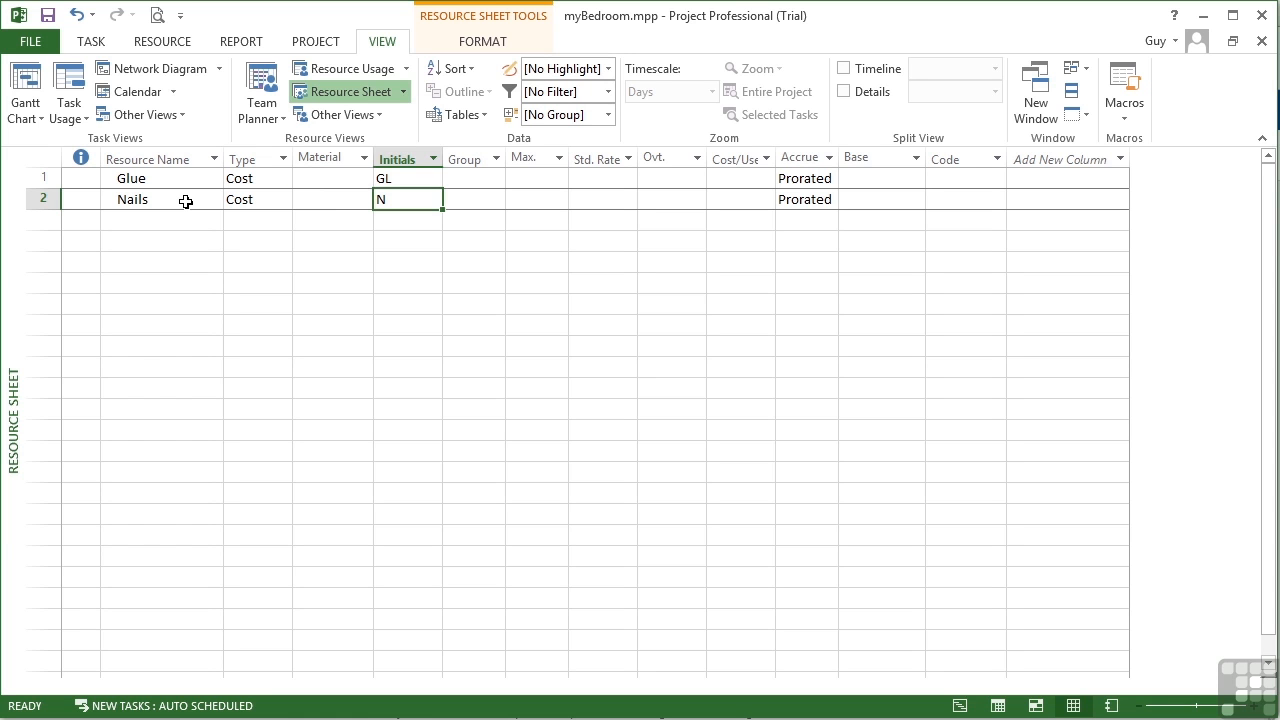
text(A)
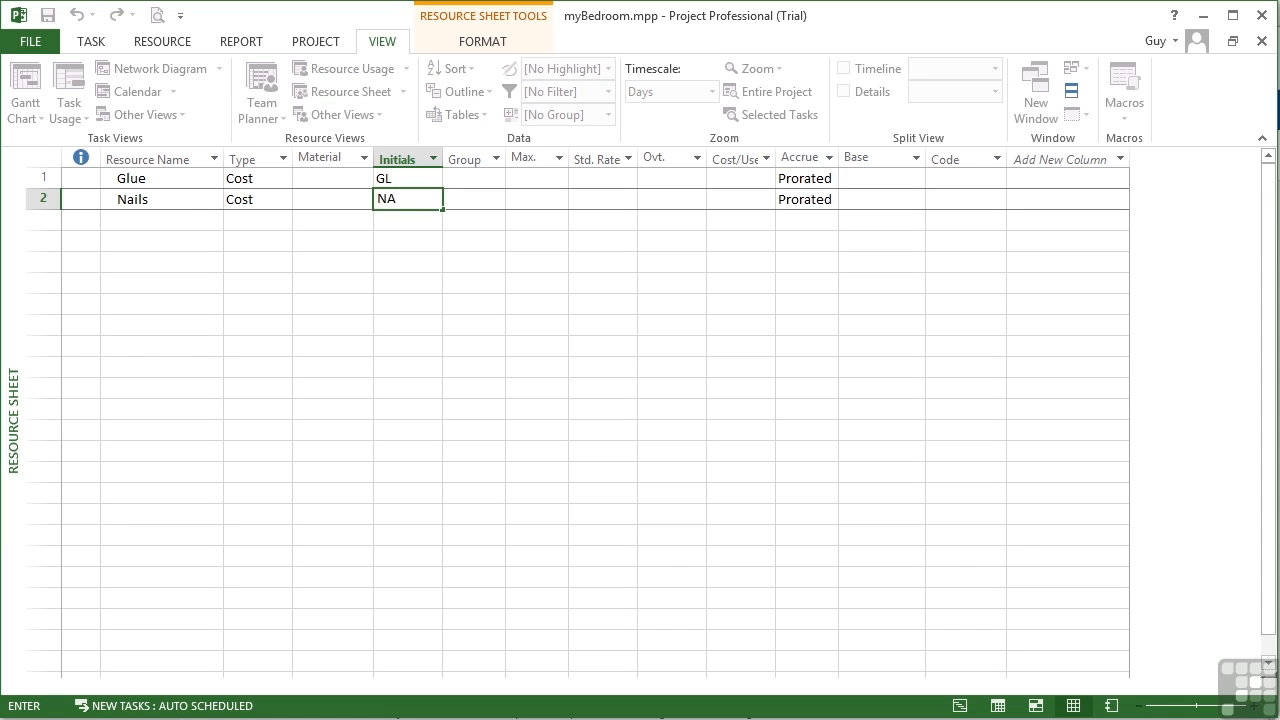
click(250, 199)
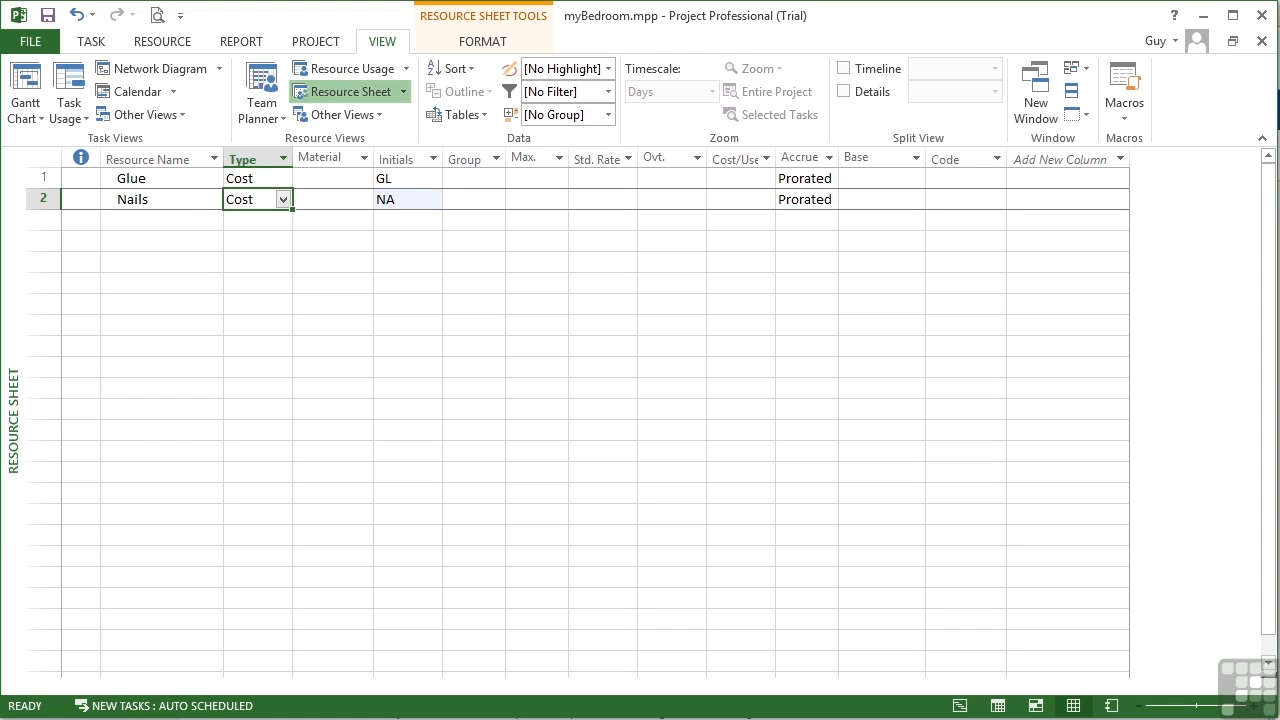